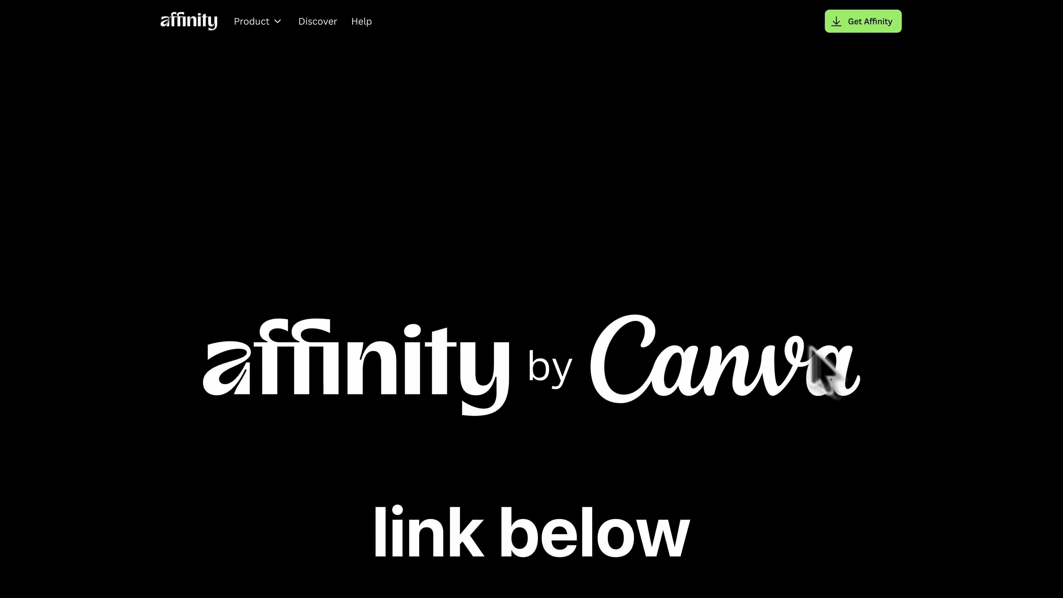
mouse_move(282, 404)
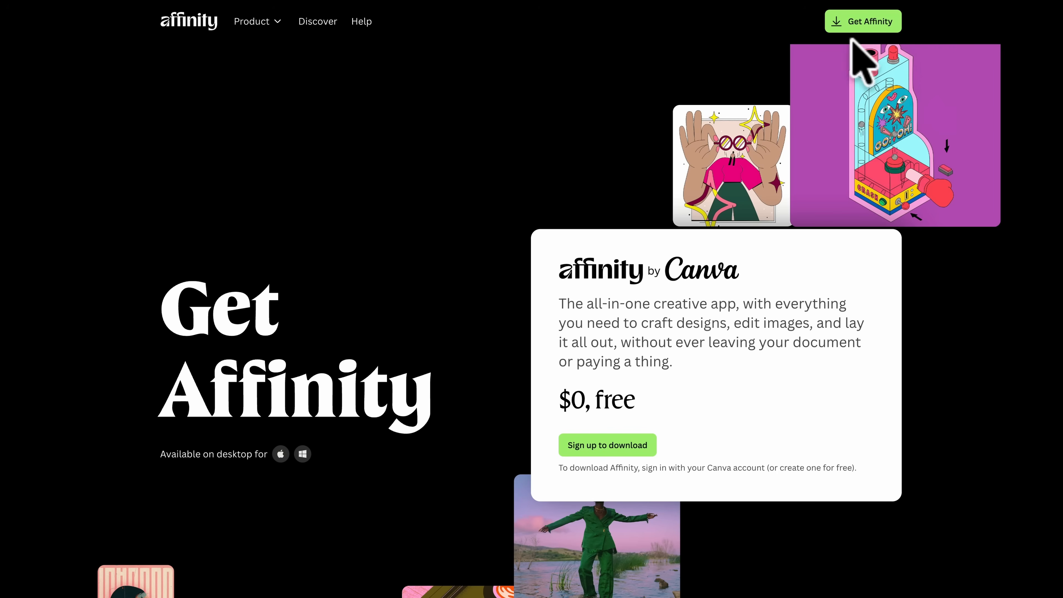
Sign up to download Affinity and continue with the signed-in Canva account.
left_click(607, 445)
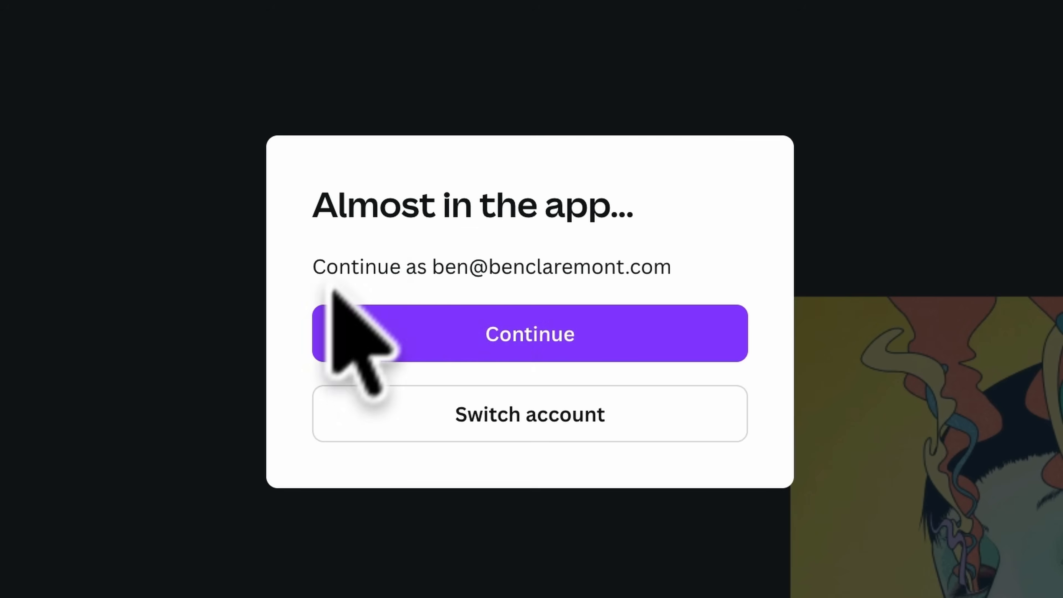
mouse_move(319, 420)
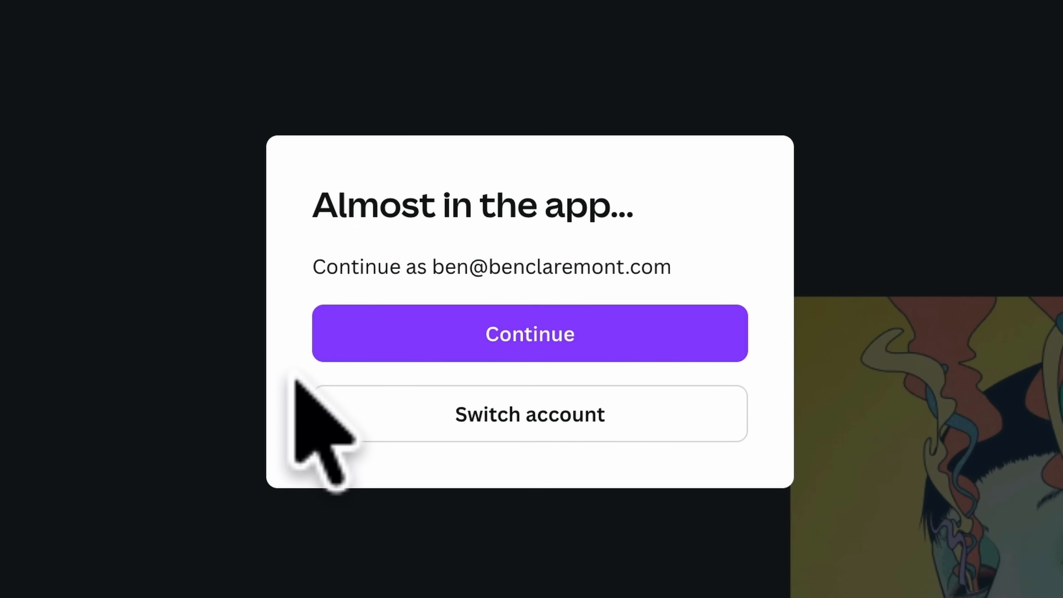
mouse_move(407, 312)
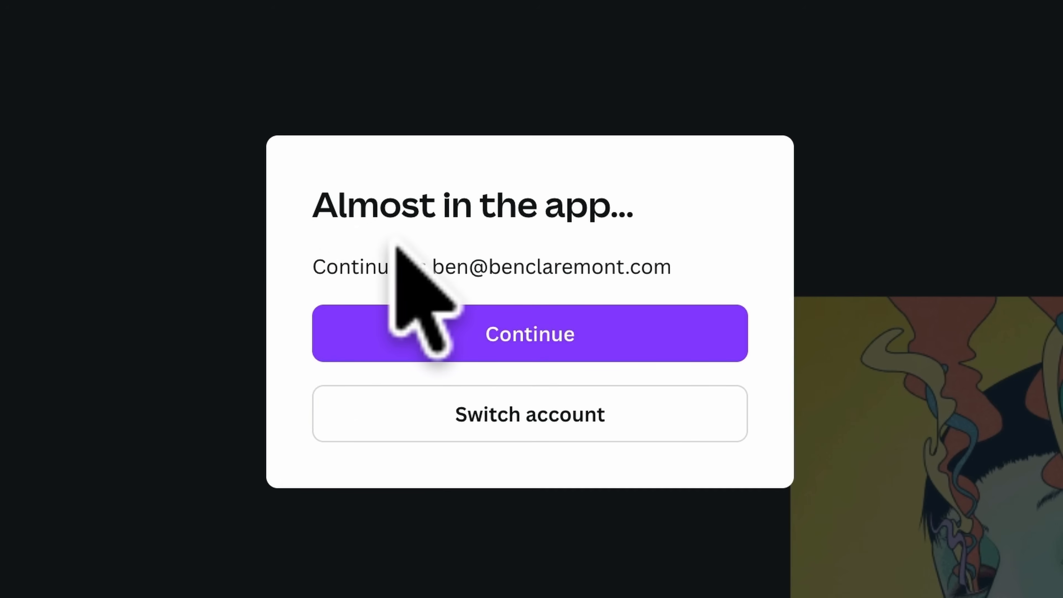
left_click(530, 332)
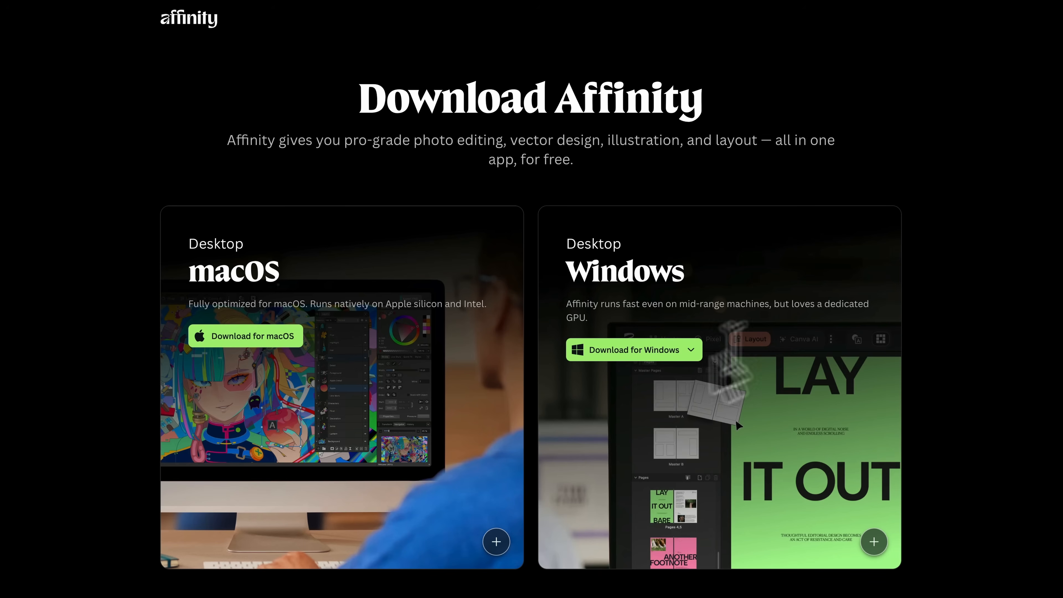
mouse_move(368, 295)
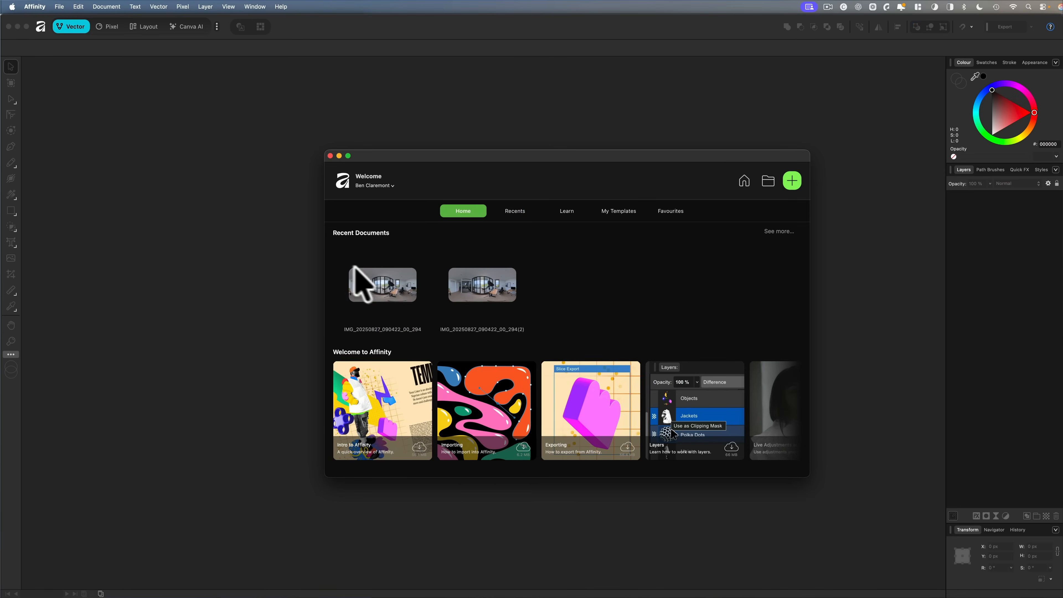
mouse_move(331, 156)
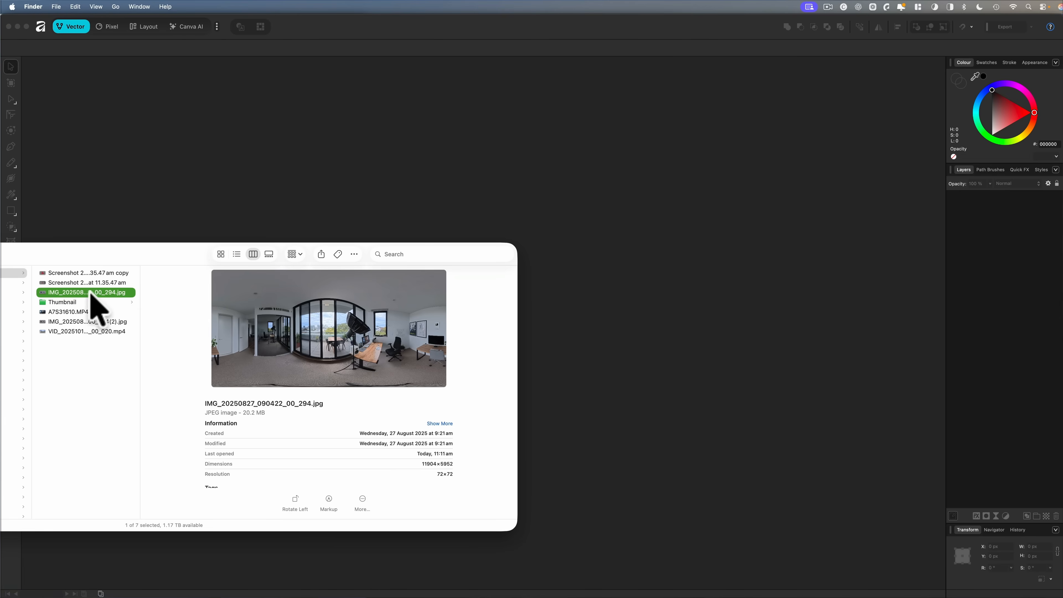
mouse_move(290, 319)
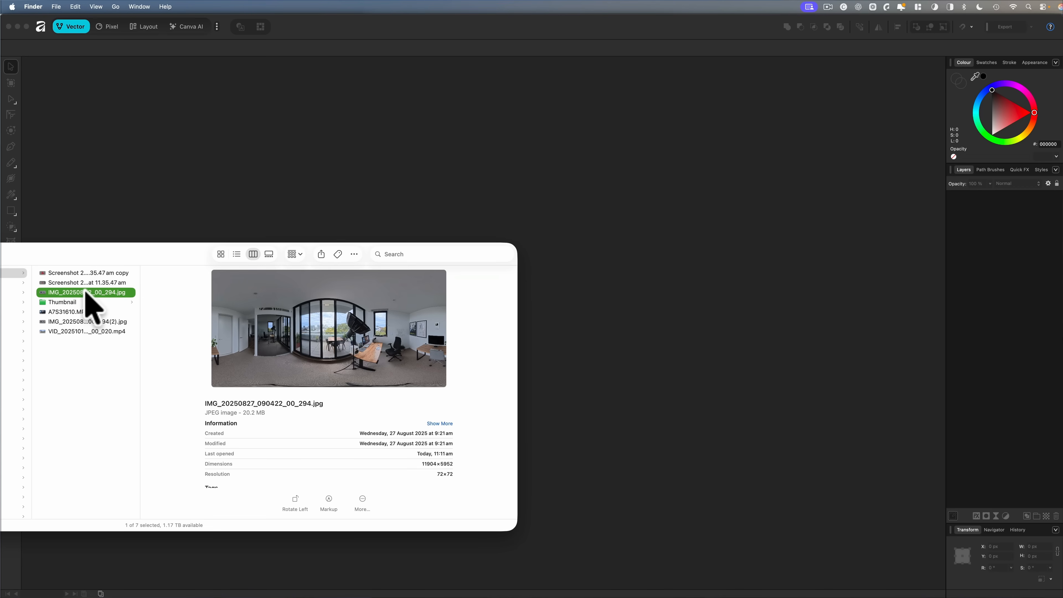
Open the 360 office photo and apply an equirectangular live projection from the Pixel menu.
double_click(85, 292)
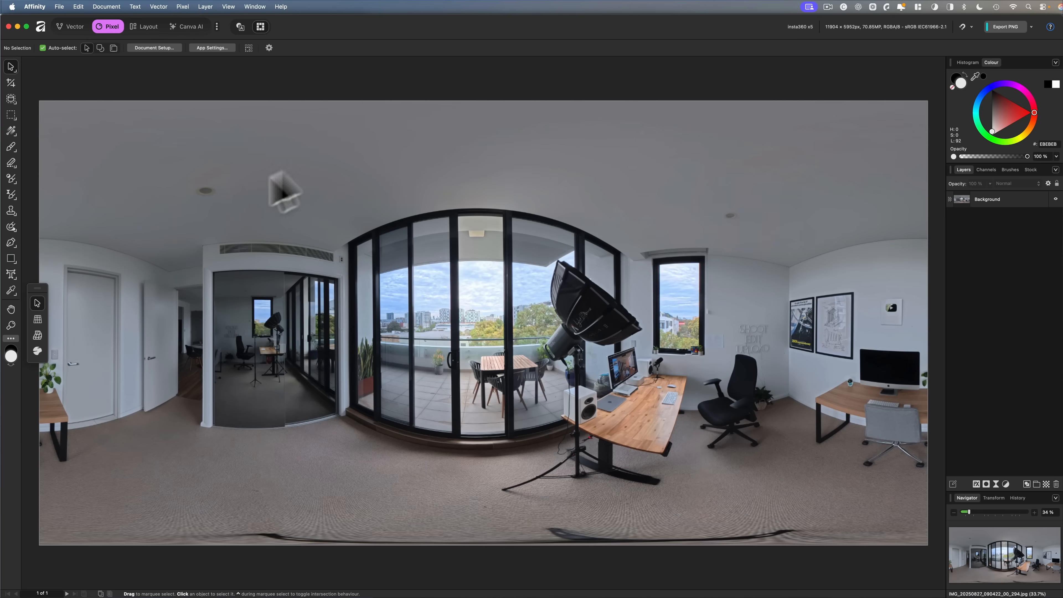
mouse_move(120, 342)
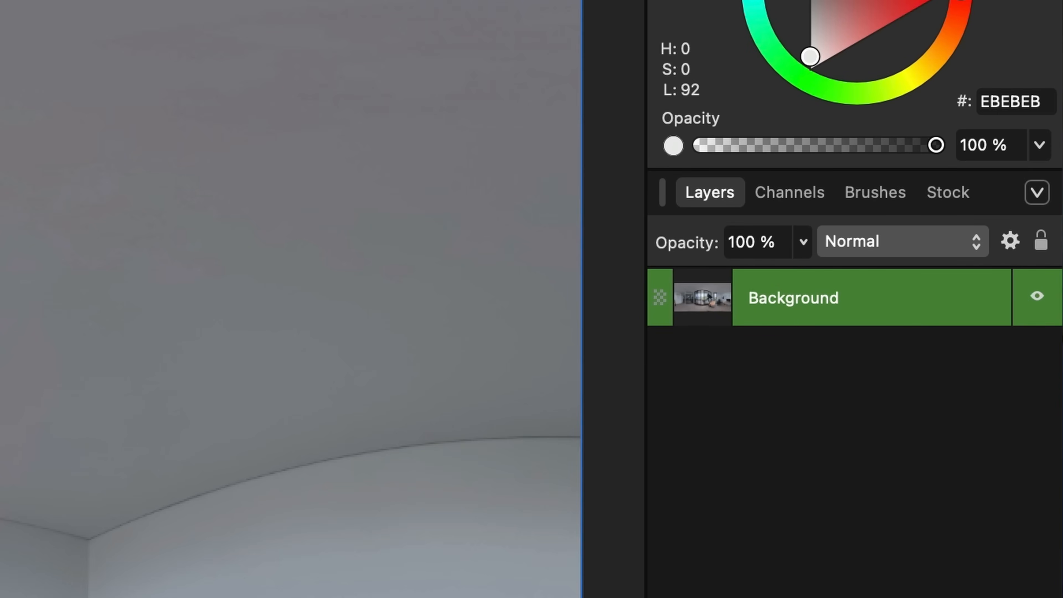
left_click(408, 12)
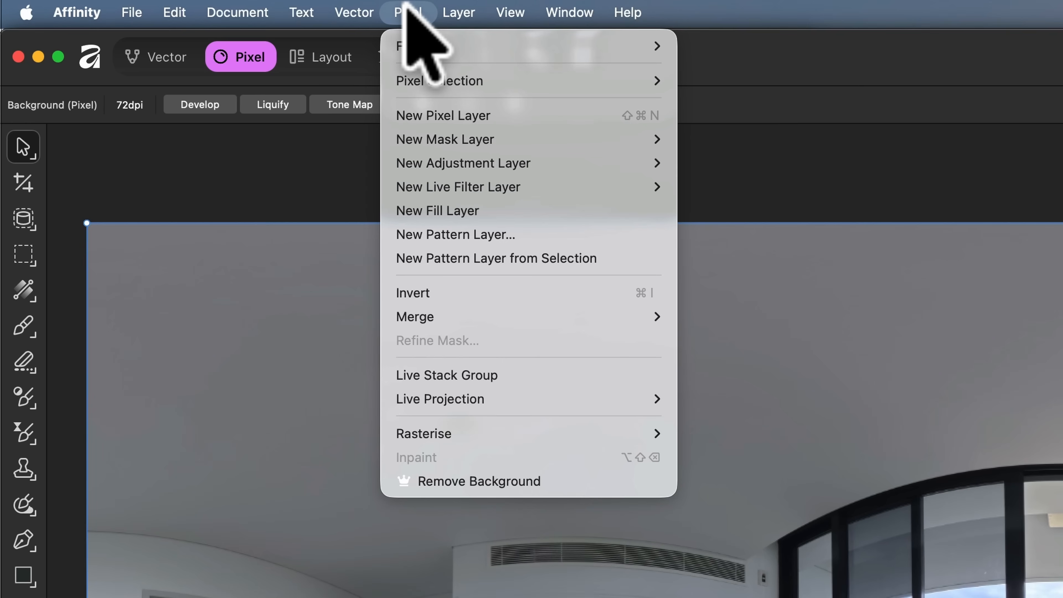
mouse_move(439, 399)
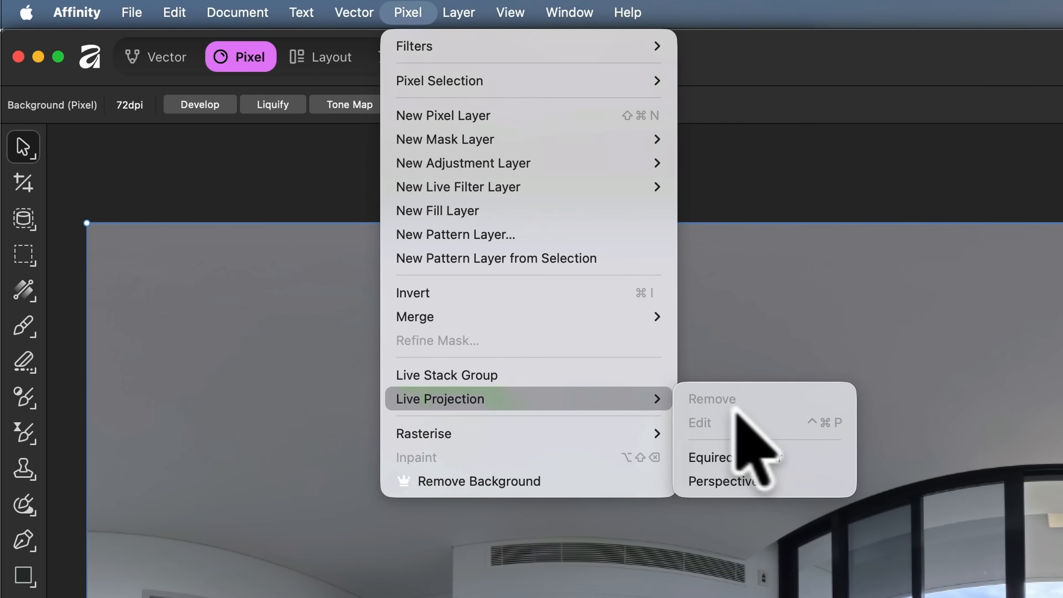
mouse_move(746, 457)
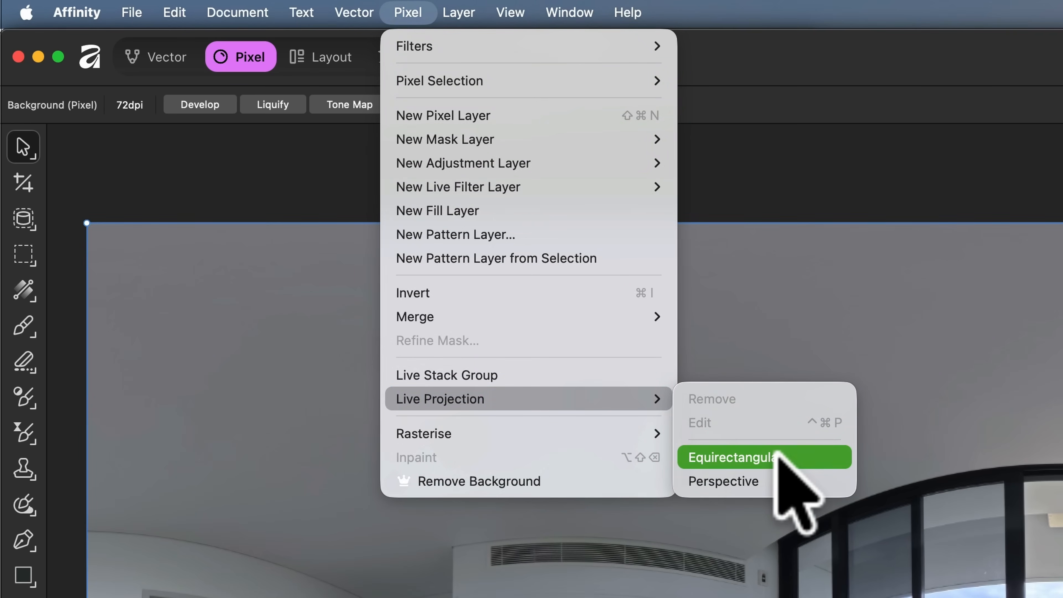
left_click(732, 456)
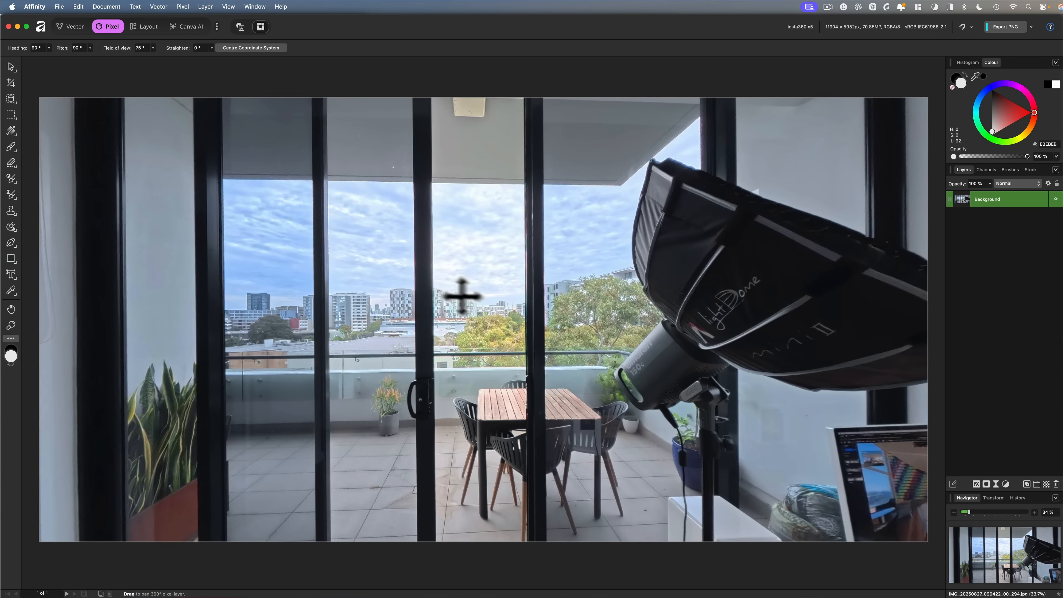
Pan the projected panorama down to look at the floor with the tripod feet centred.
left_click_drag(465, 295, 559, 475)
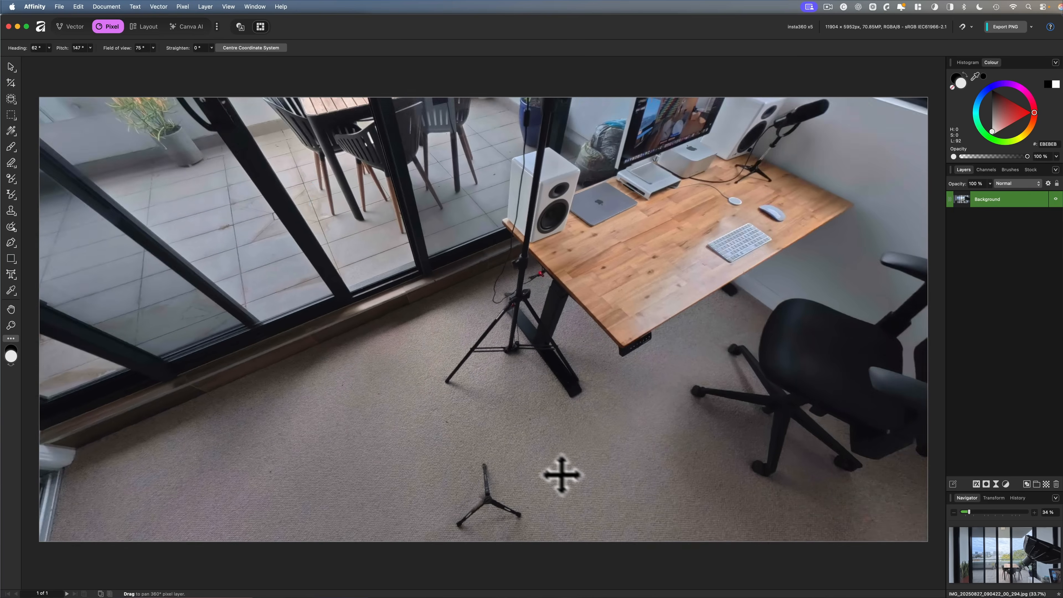
left_click_drag(559, 475, 492, 403)
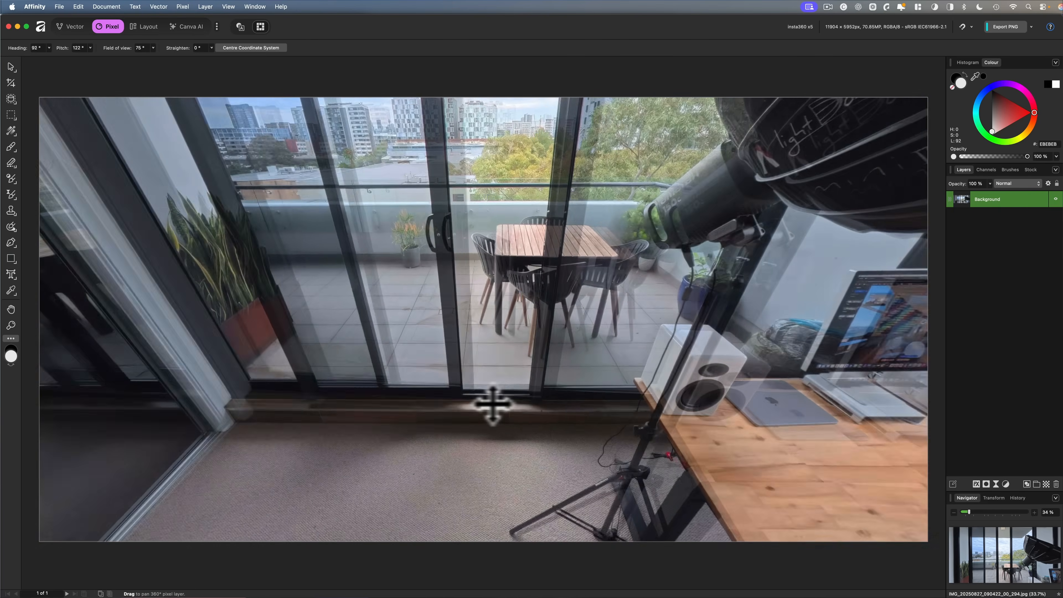
left_click_drag(492, 404, 265, 413)
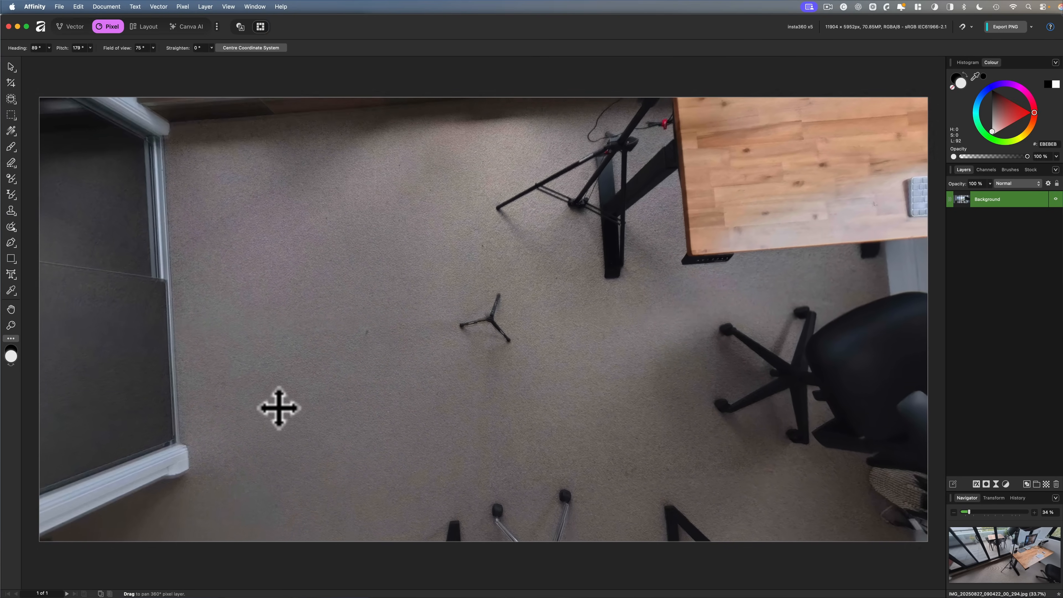
left_click_drag(278, 407, 447, 322)
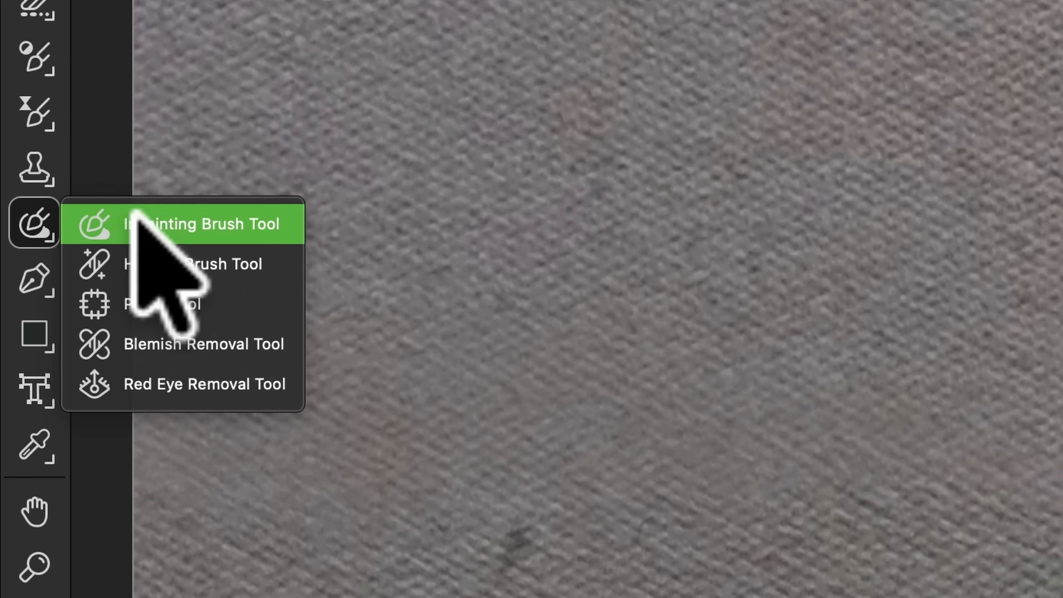
Paint out the tripod feet on the carpet with the Inpainting Brush.
left_click(202, 223)
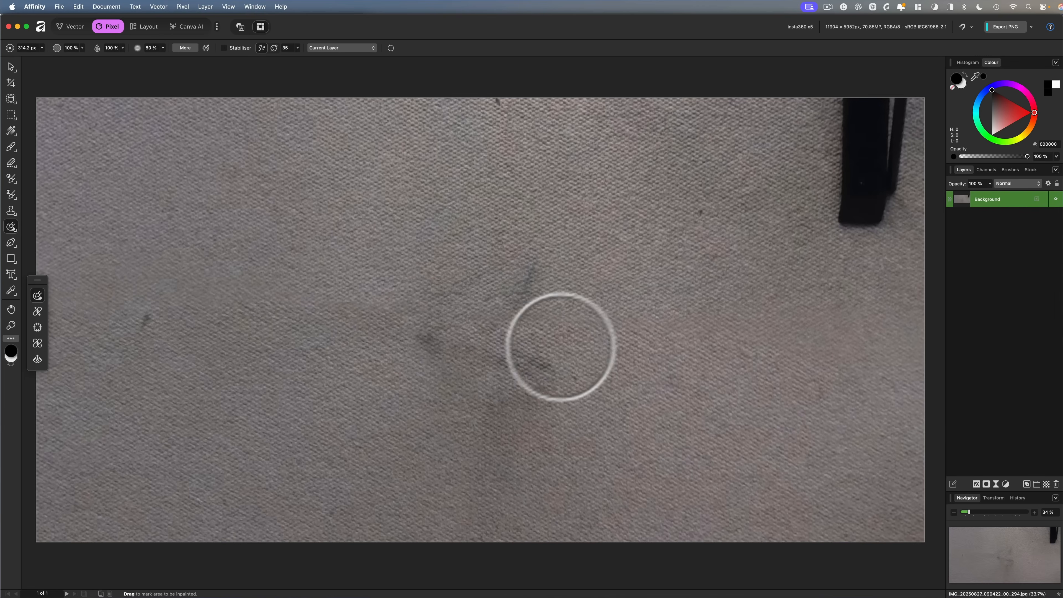
mouse_move(522, 279)
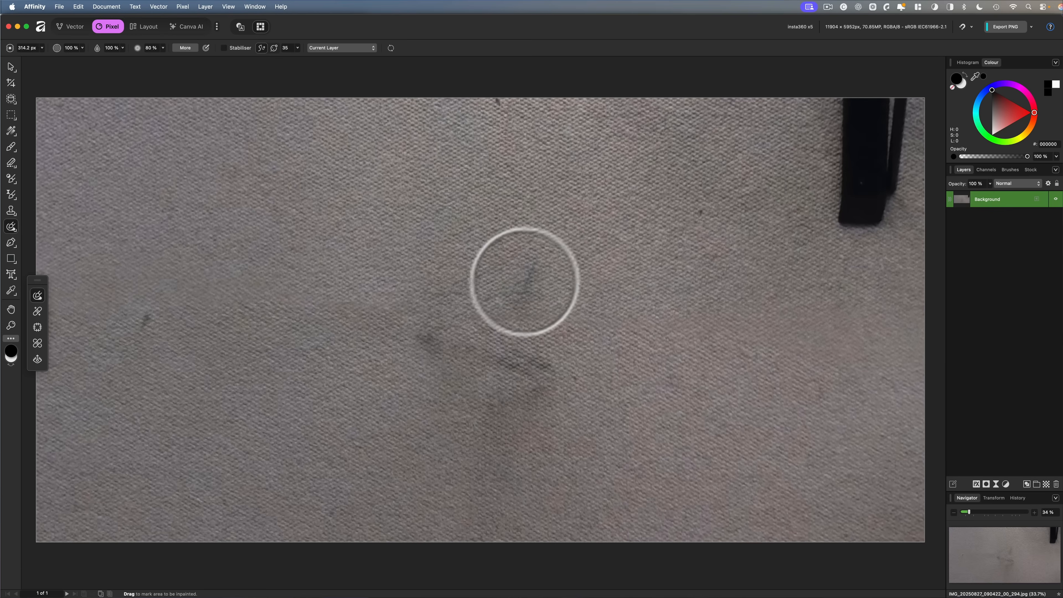
mouse_move(463, 103)
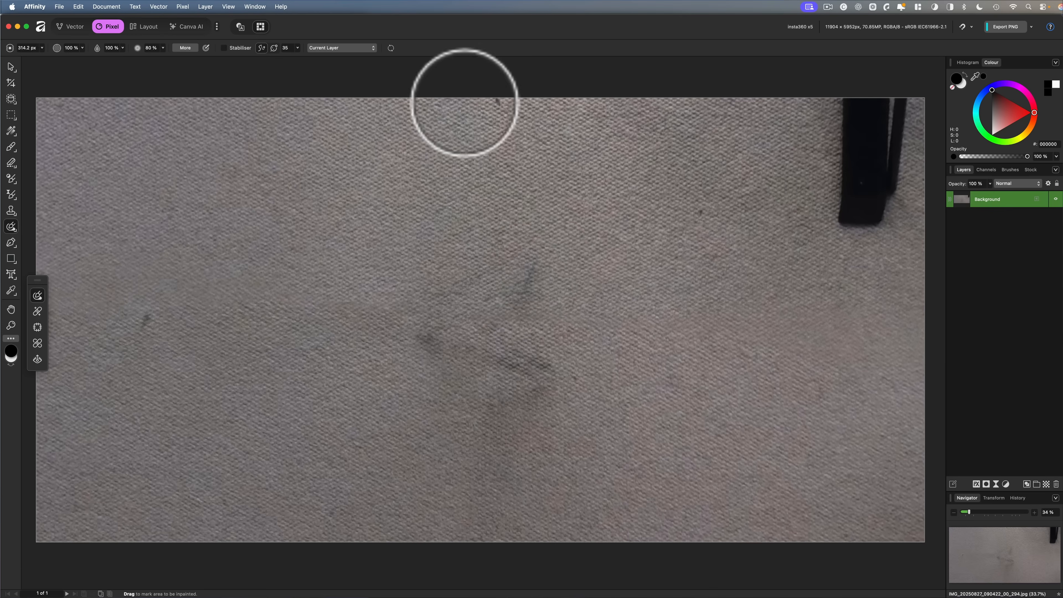
mouse_move(588, 338)
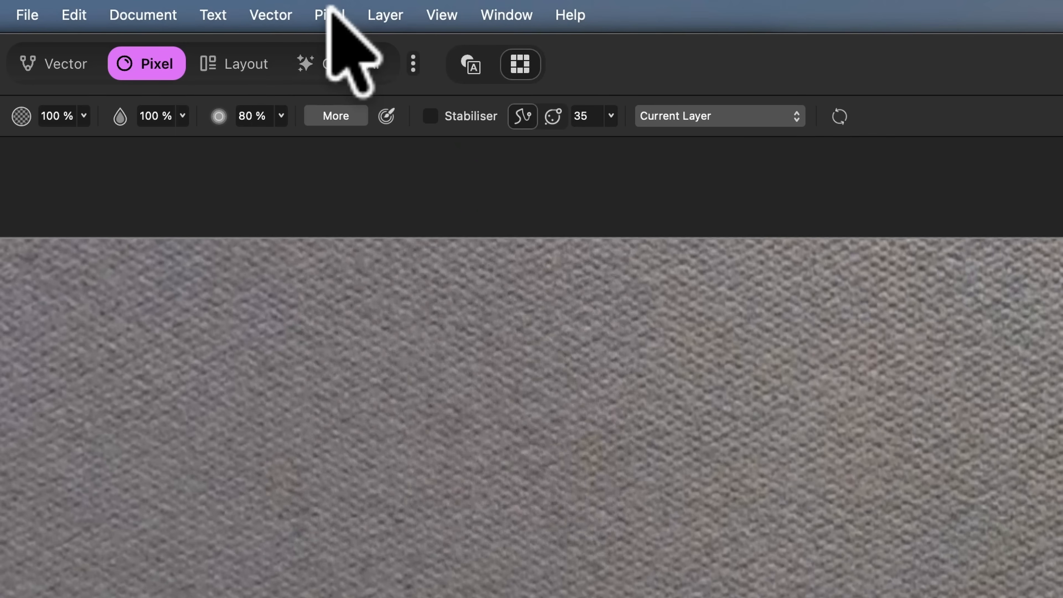
Remove the live projection to return to the flat equirectangular panorama.
left_click(330, 15)
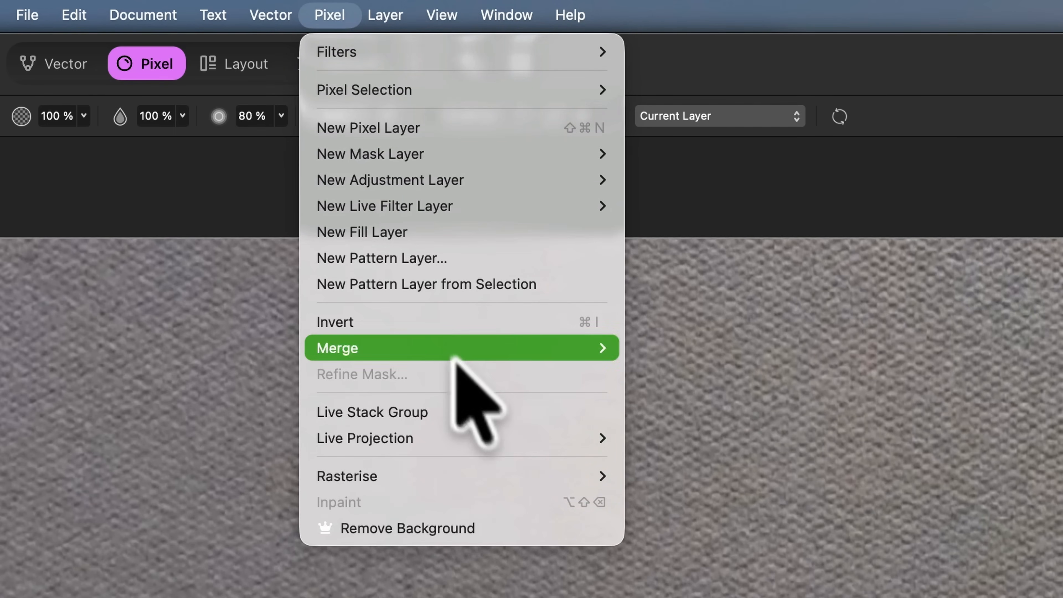
mouse_move(365, 438)
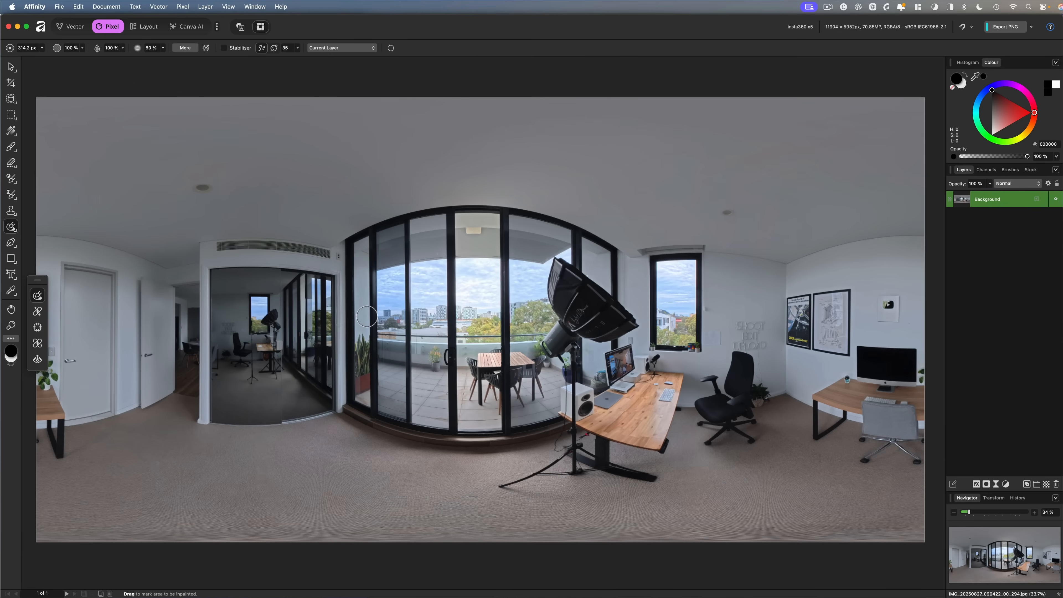
left_click_drag(365, 315, 440, 325)
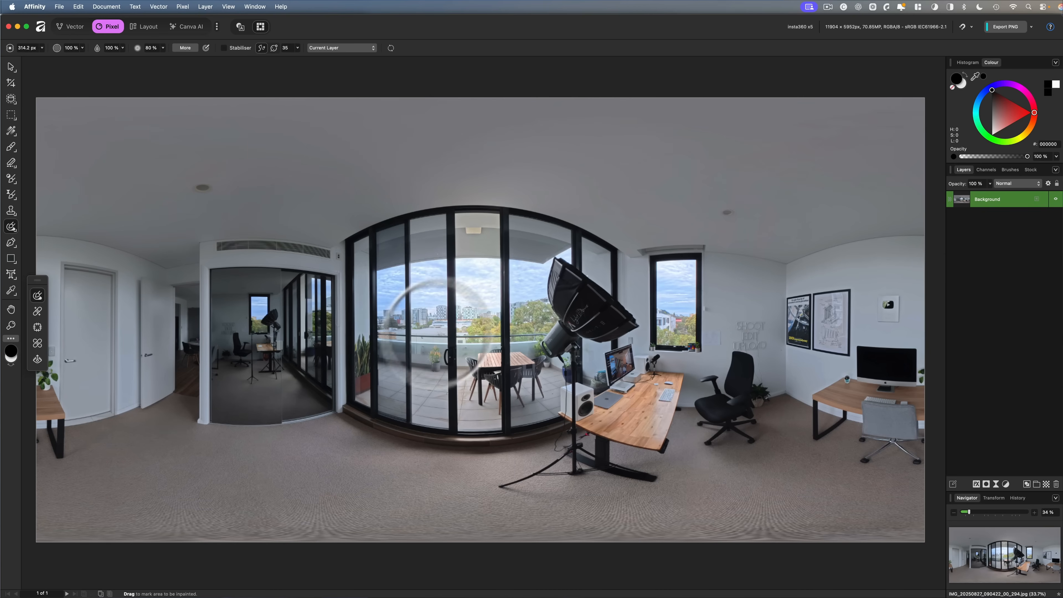
mouse_move(190, 17)
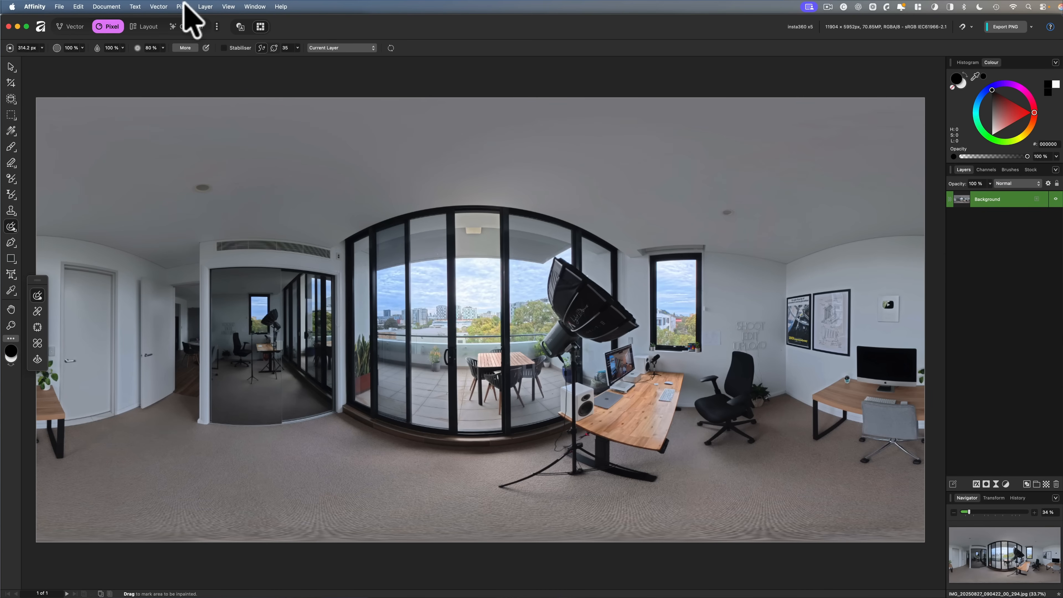
Reapply the equirectangular live projection and look around the retouched room.
left_click(182, 6)
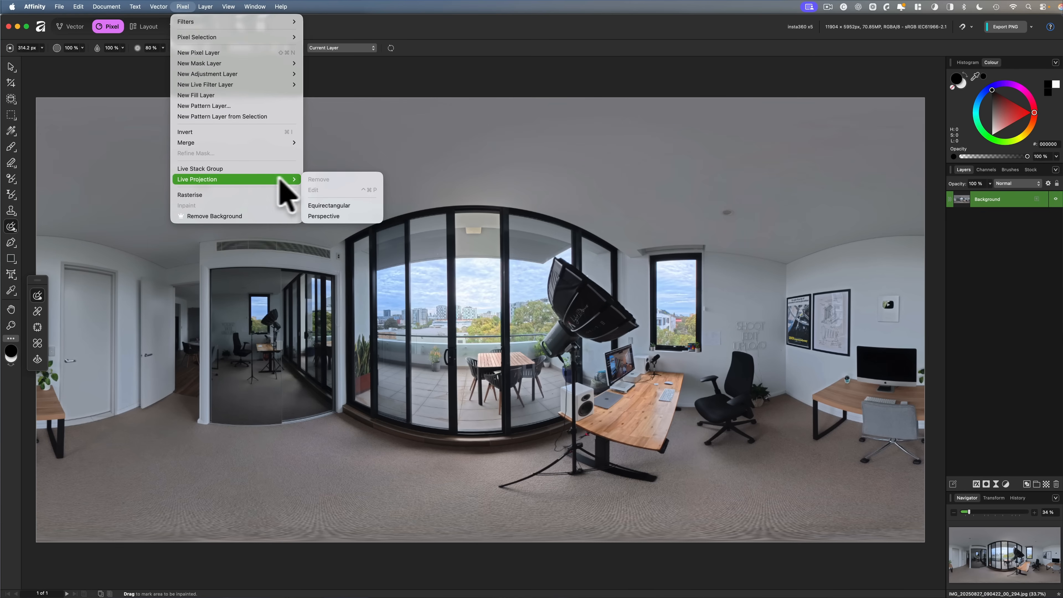
left_click(324, 215)
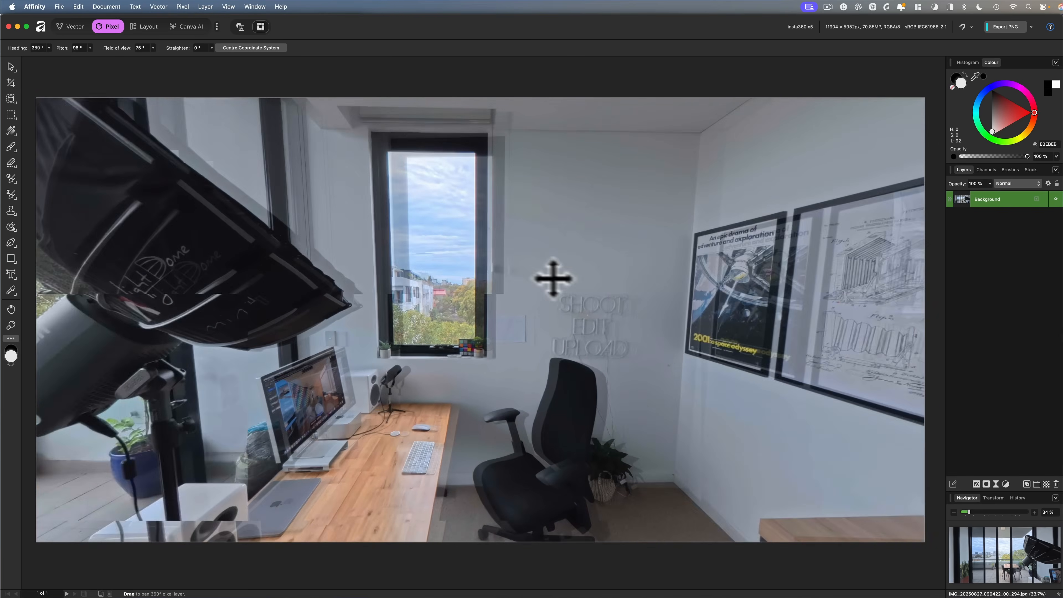
left_click_drag(553, 277, 600, 298)
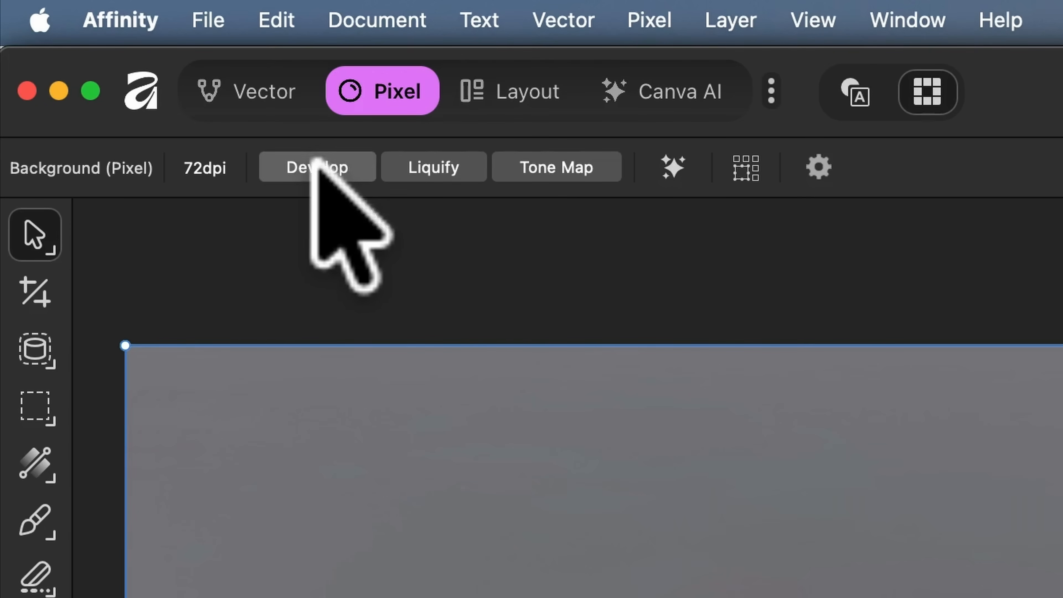
Enter Develop and settle clarity at a subtle 8%.
left_click(316, 167)
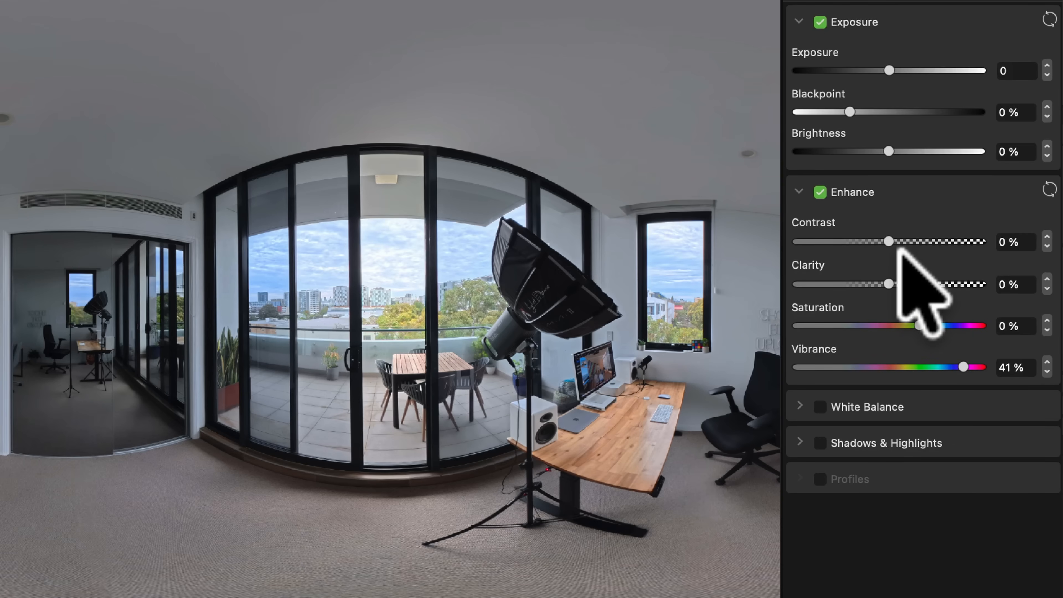
left_click_drag(885, 284, 898, 284)
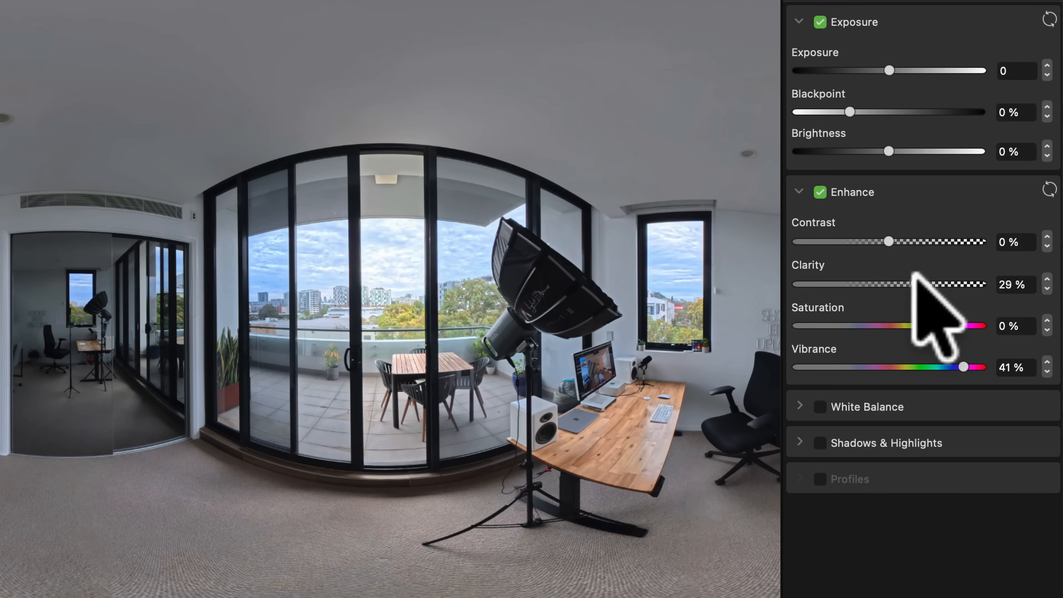
left_click_drag(932, 284, 906, 284)
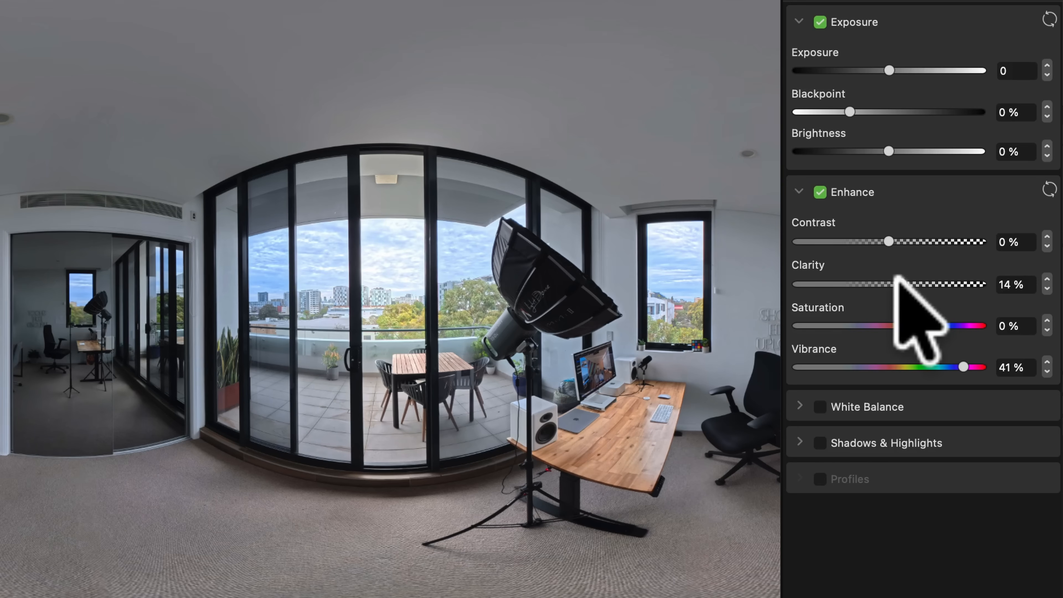
left_click_drag(908, 284, 895, 284)
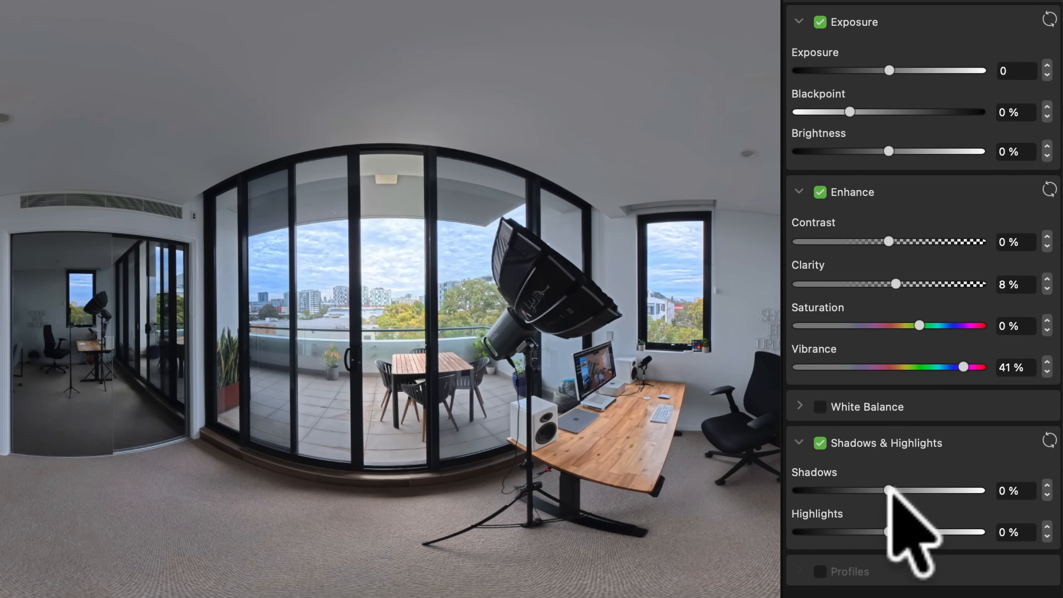
Lift shadows to 26% and pull highlights down to -44%.
left_click_drag(889, 490, 911, 489)
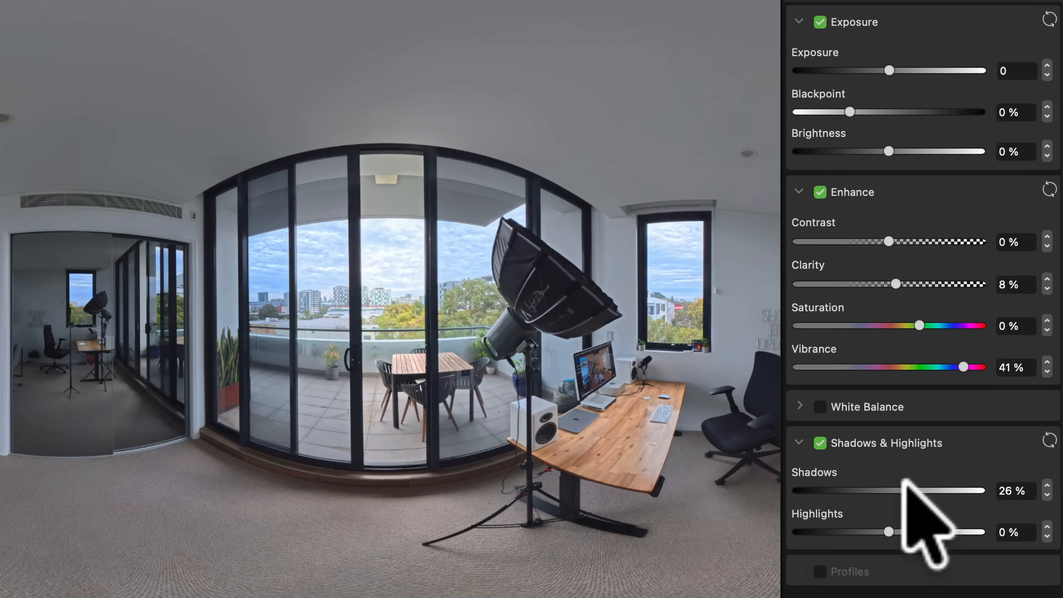
left_click_drag(890, 532, 891, 532)
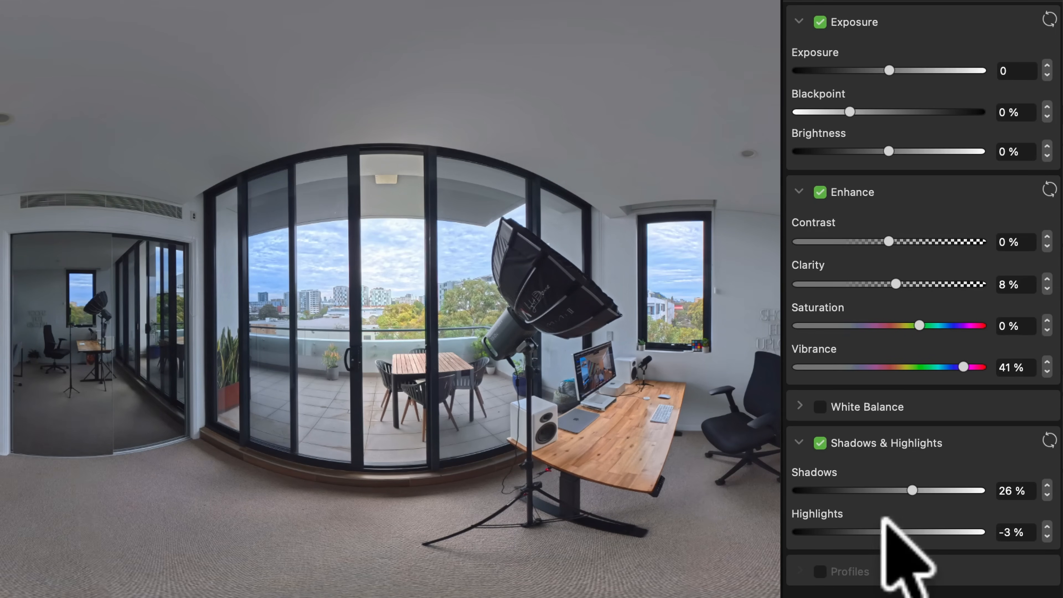
left_click_drag(961, 531, 846, 531)
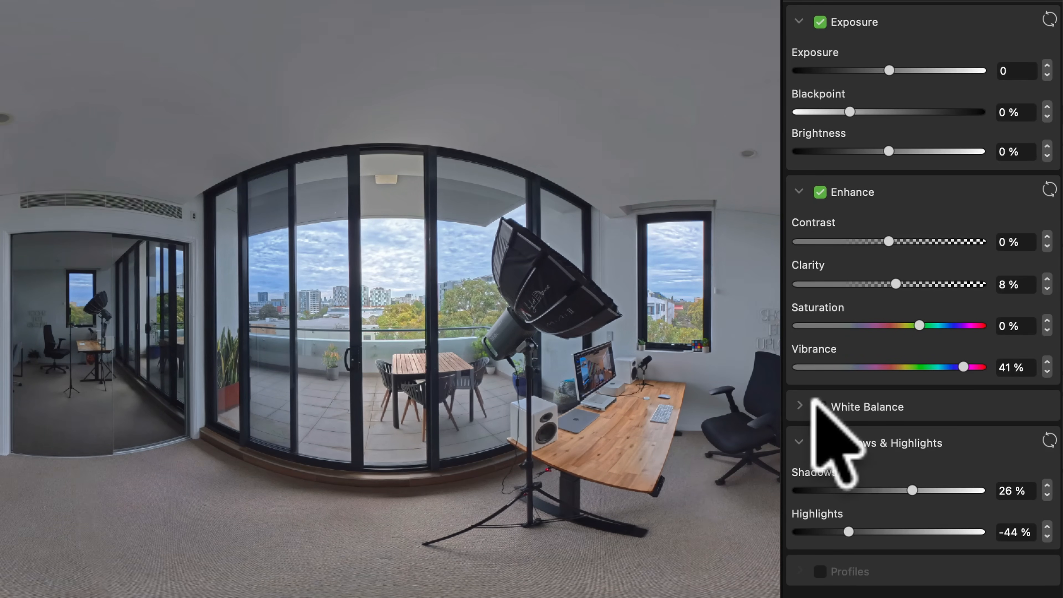
Cool the white balance temperature to -11%.
left_click(866, 405)
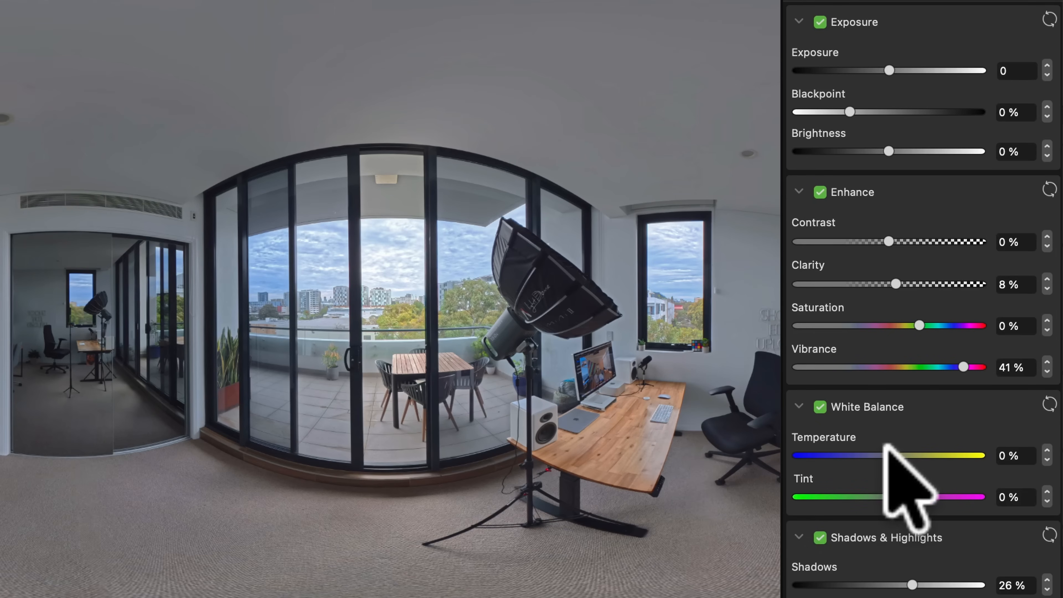
left_click_drag(895, 456, 882, 455)
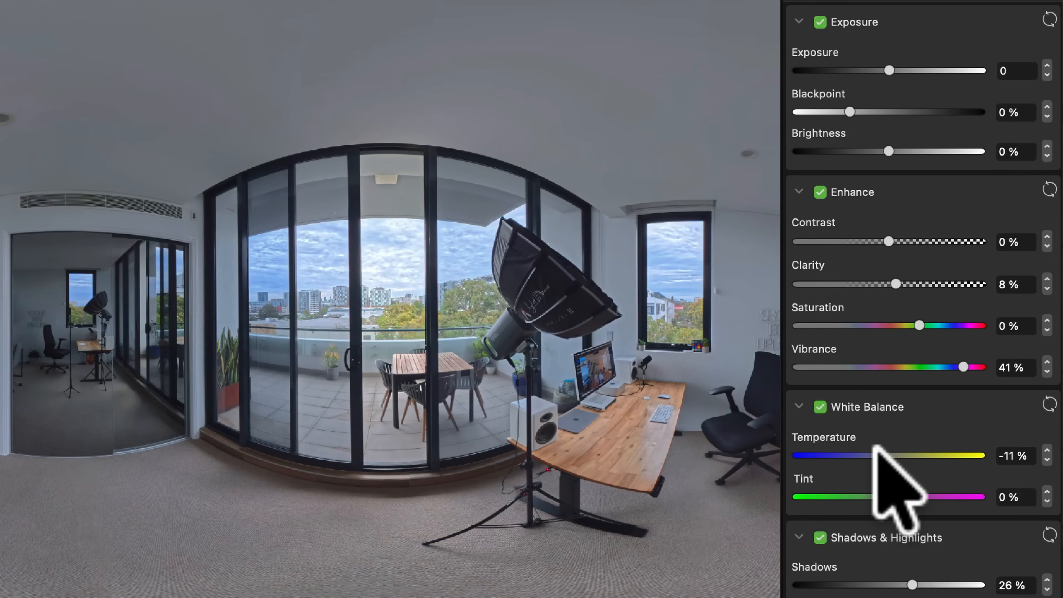
left_click_drag(878, 455, 888, 455)
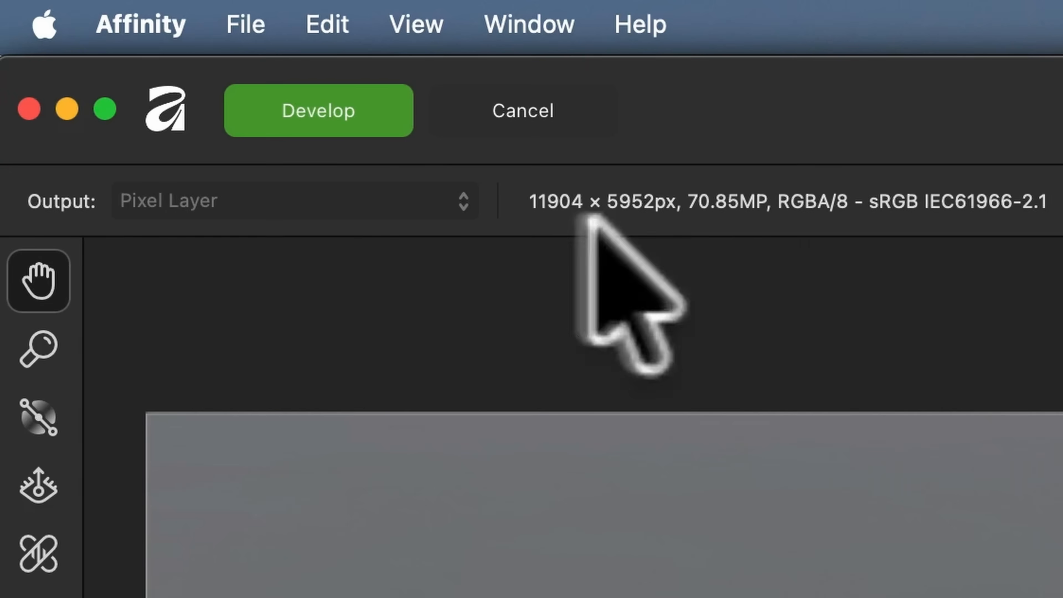
Commit the Develop adjustments and return the corrected panorama to the Pixel workspace.
left_click(318, 111)
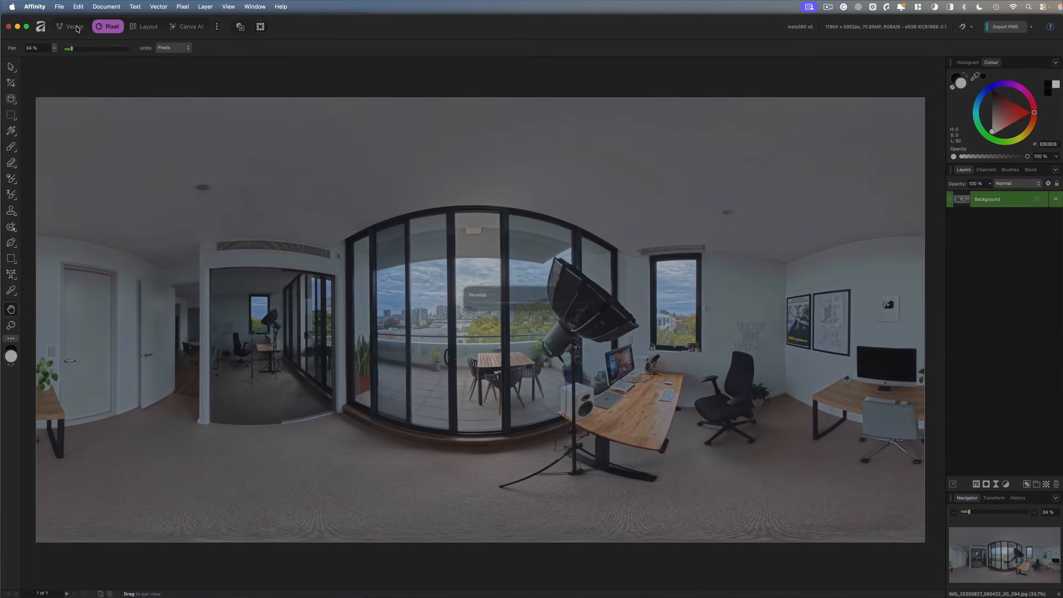
mouse_move(73, 26)
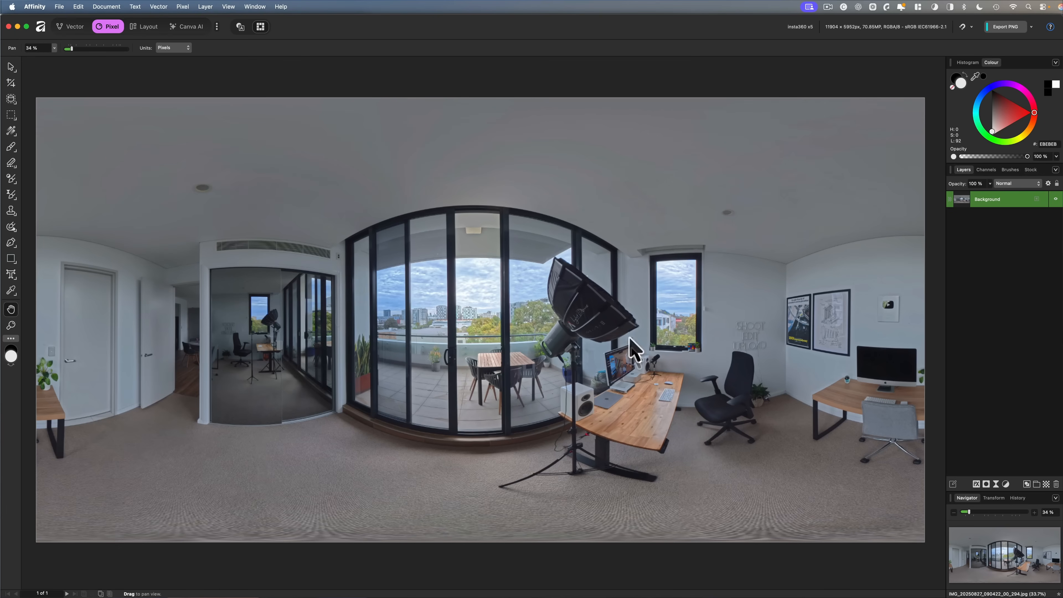
left_click(59, 6)
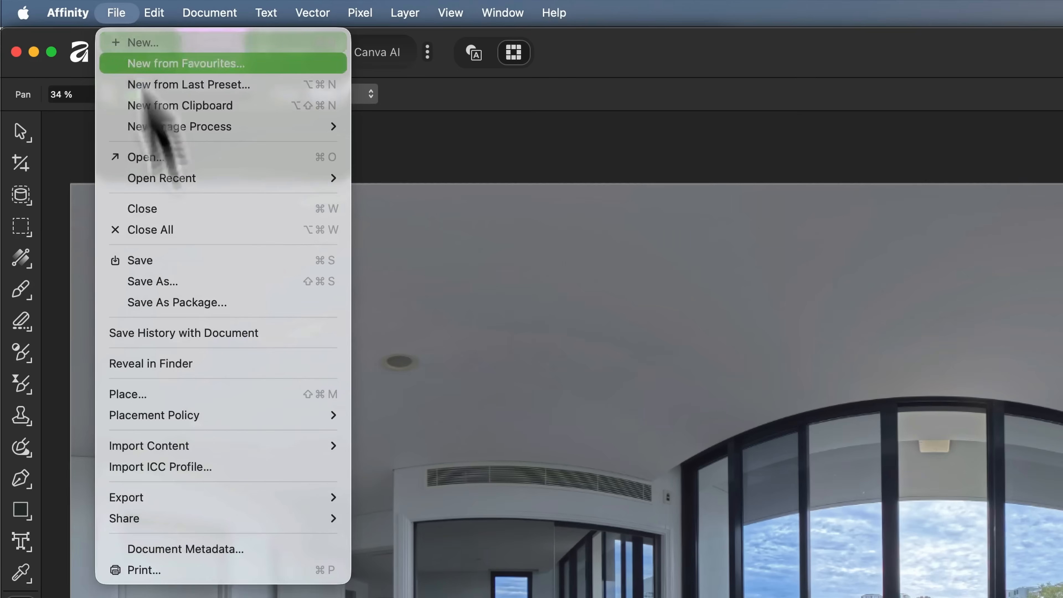
mouse_move(224, 497)
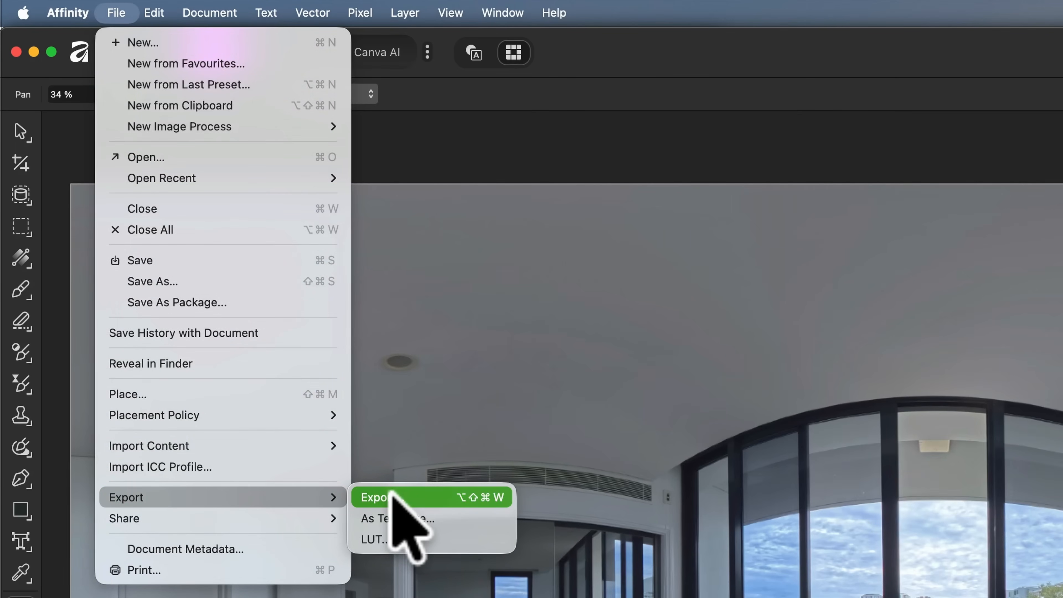
Export the panorama as a best-quality JPEG at 11904 × 5952 px.
left_click(377, 497)
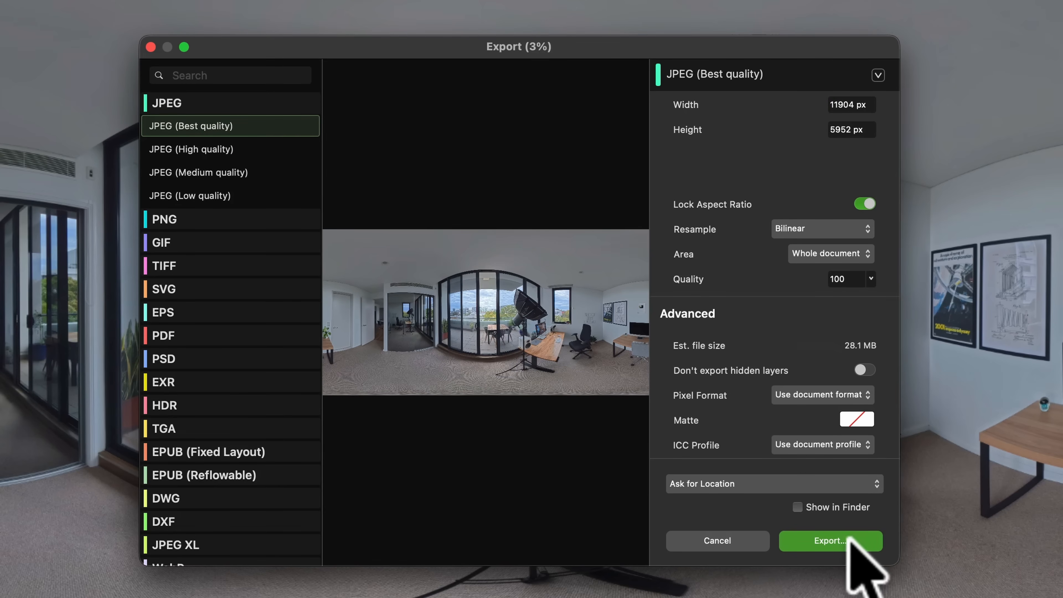
left_click(830, 540)
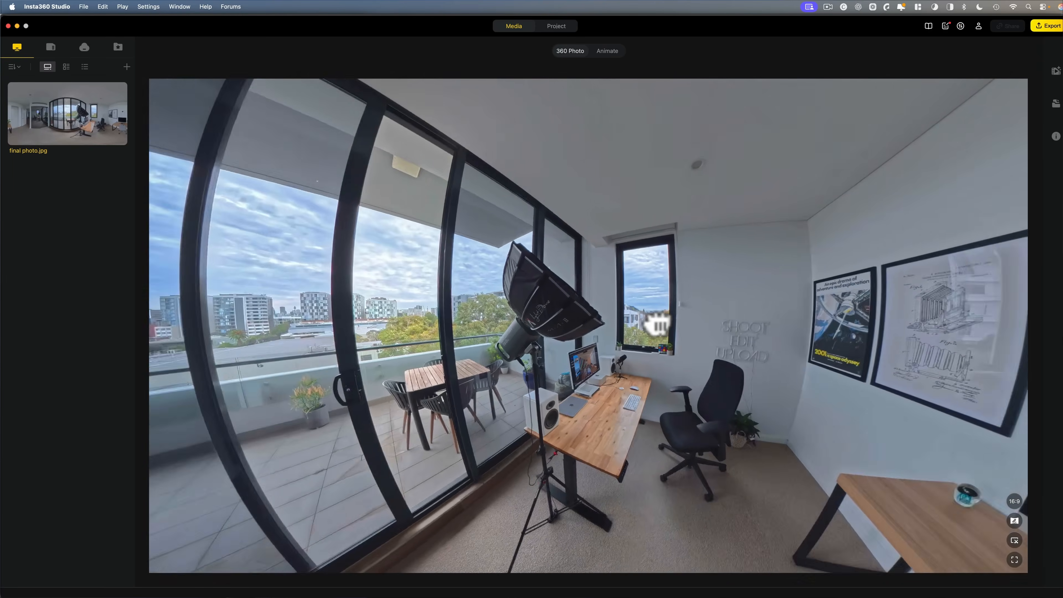
Look around final photo.jpg in Insta360 Studio, checking the floor shows no tripod feet.
left_click_drag(657, 324, 576, 324)
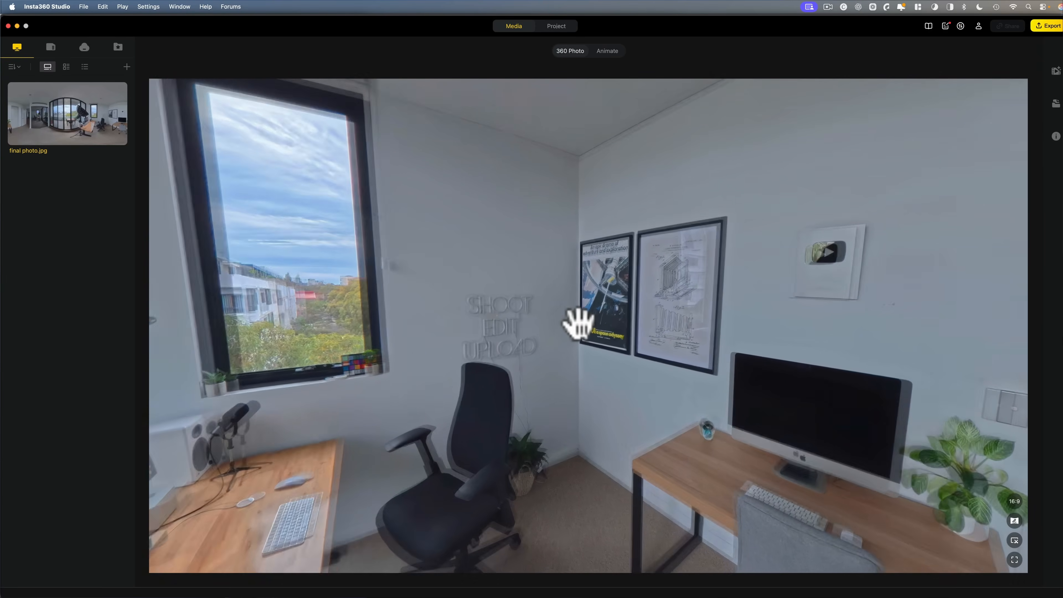
left_click_drag(577, 319, 715, 172)
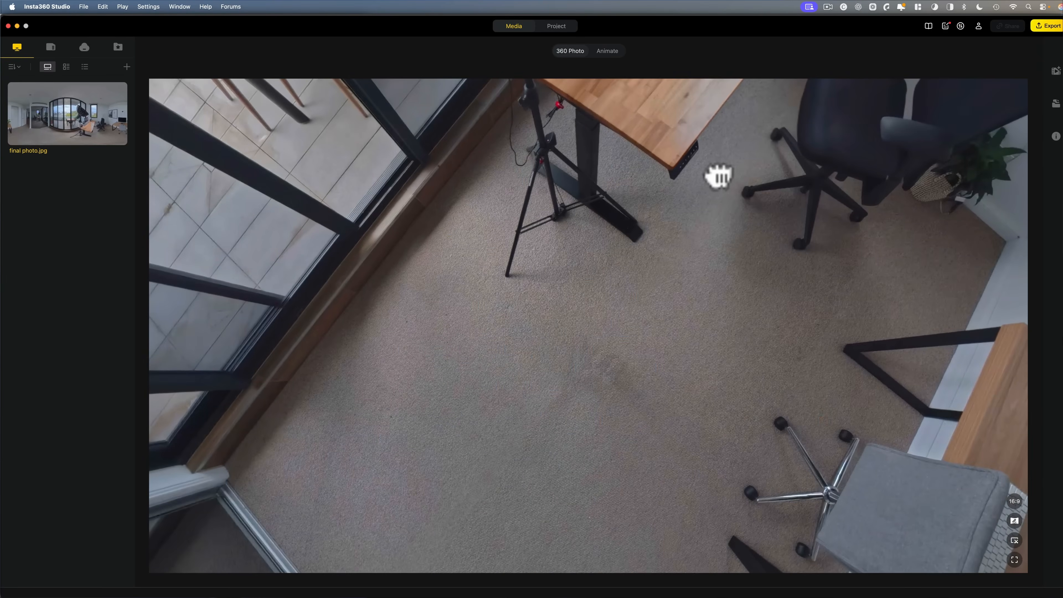
left_click_drag(716, 175, 649, 373)
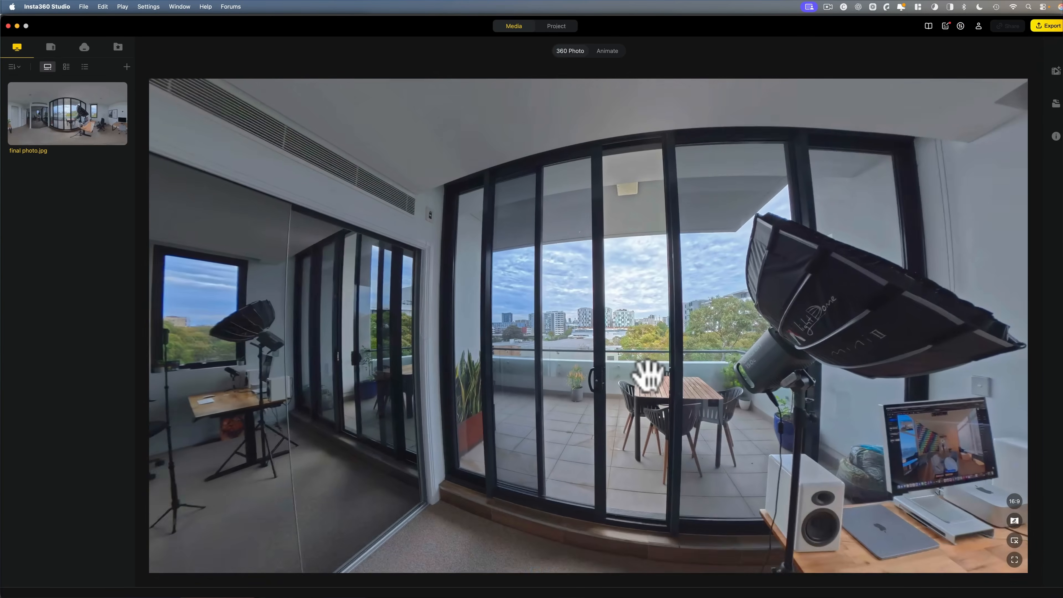
left_click_drag(649, 373, 660, 369)
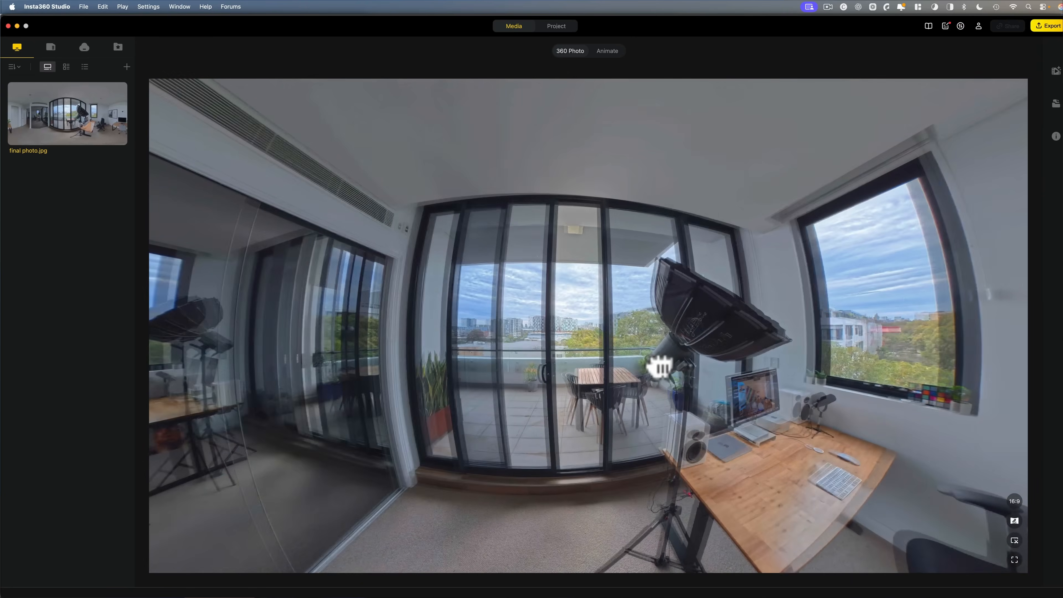